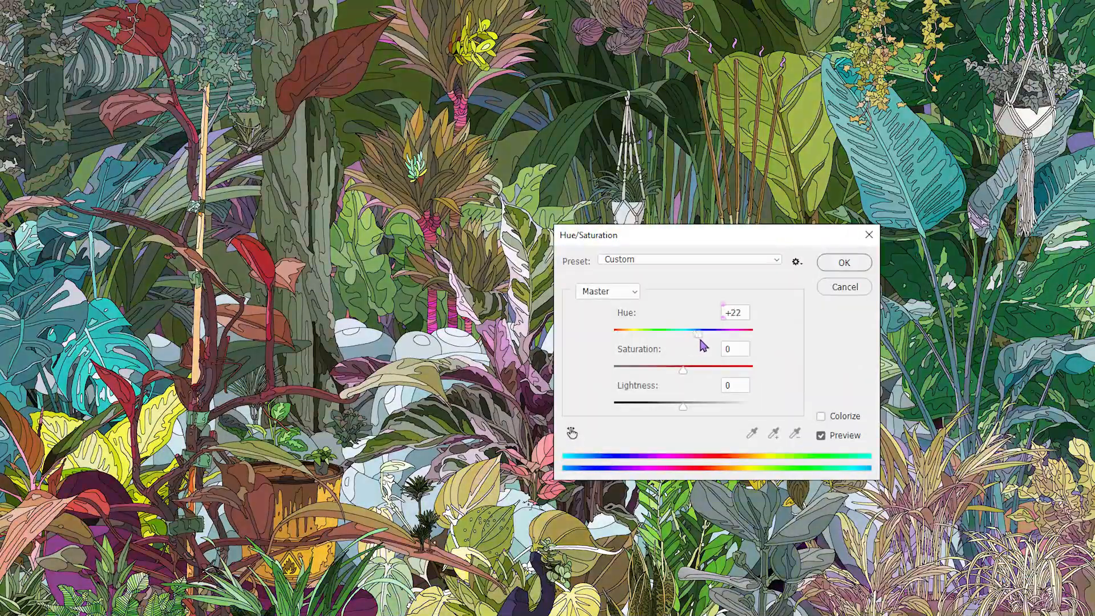
# Step: Confirm the Hue/Saturation adjustment at Hue +22, recoloring the jungle into purples, blues and pinks
pyautogui.click(844, 262)
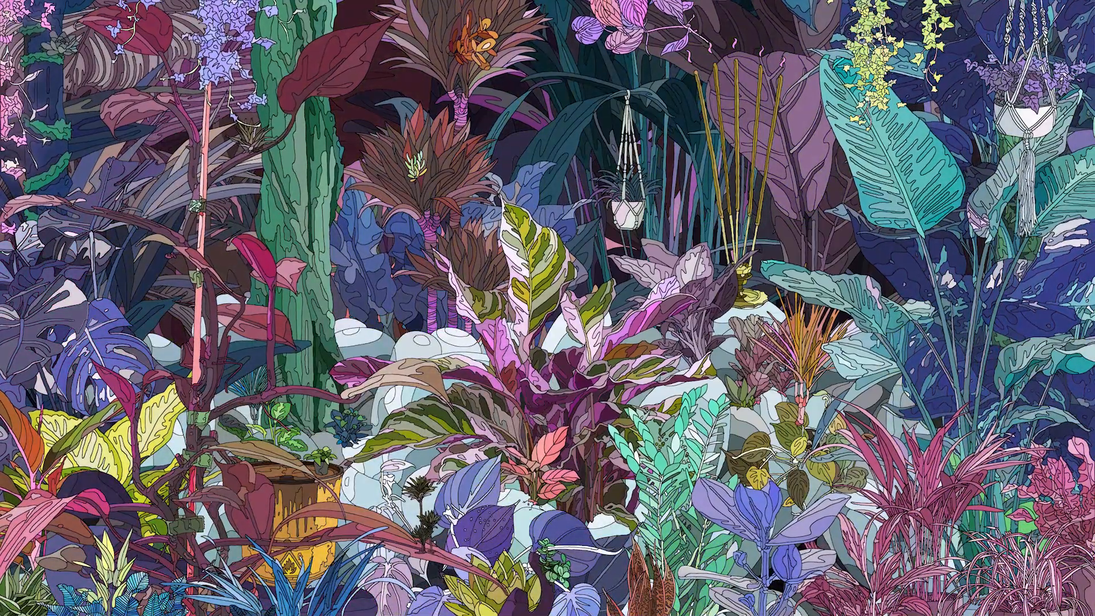